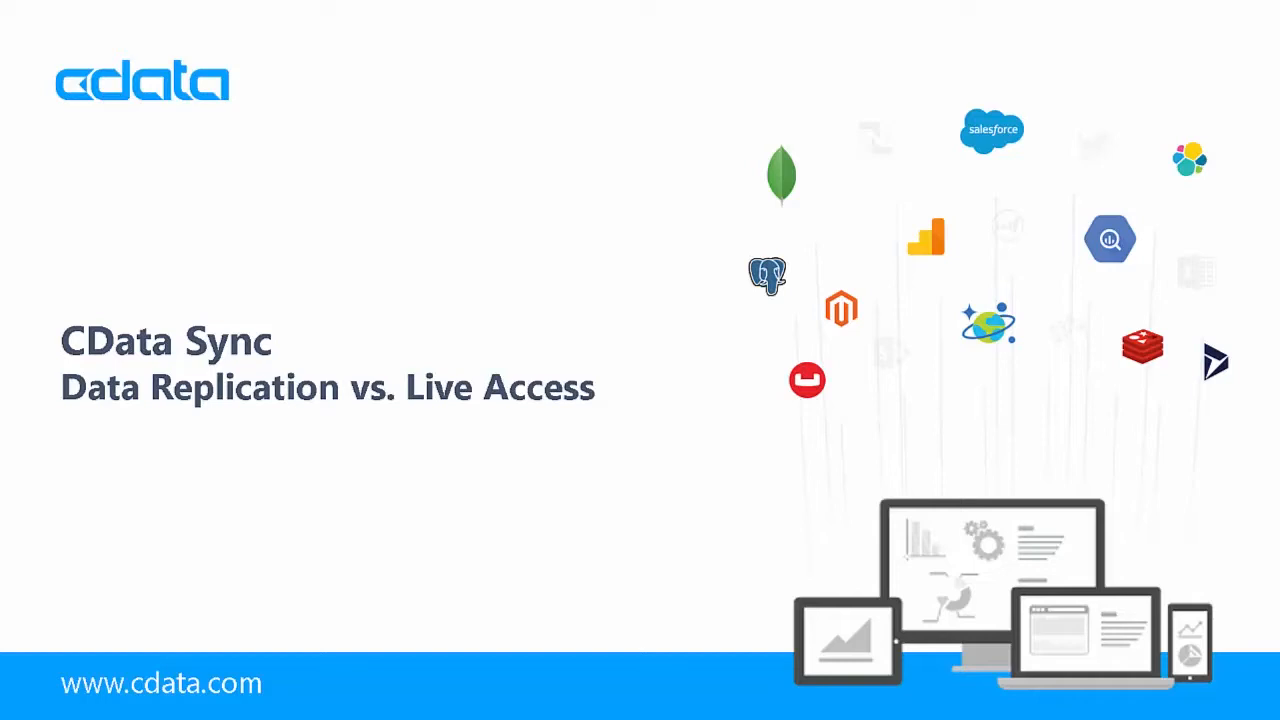
# Step: Show the saved connections list with BigQuery, NetSuite, Salesforce, MySQL and other sources
pyautogui.press('Right')
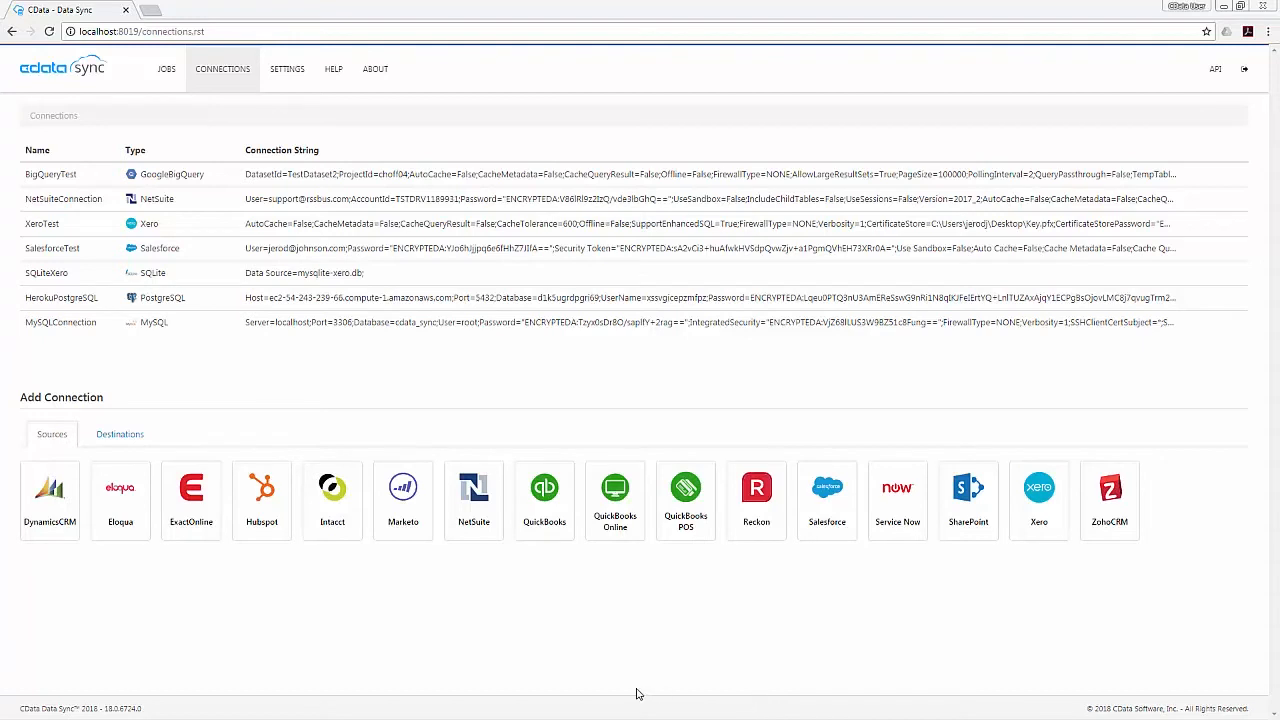
pyautogui.moveTo(472, 500)
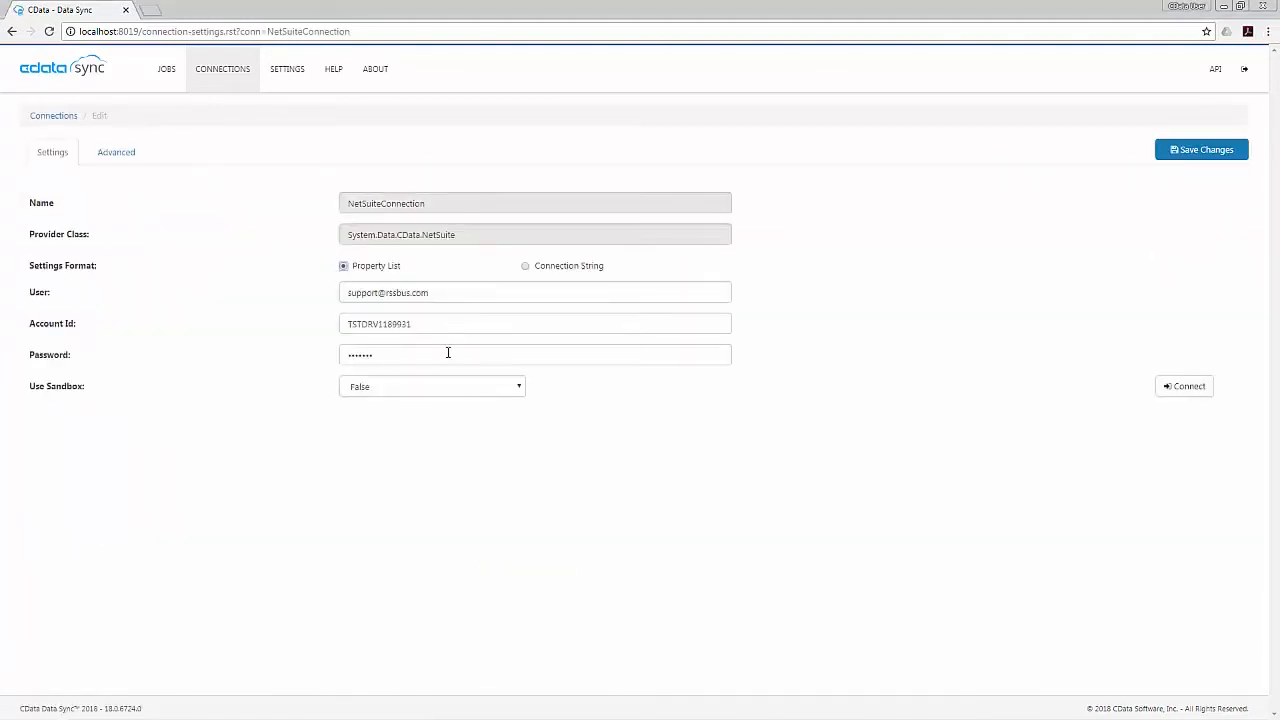
# Step: Test and save NetSuiteConnection, then bring up MySQLConnection's settings
pyautogui.click(1184, 386)
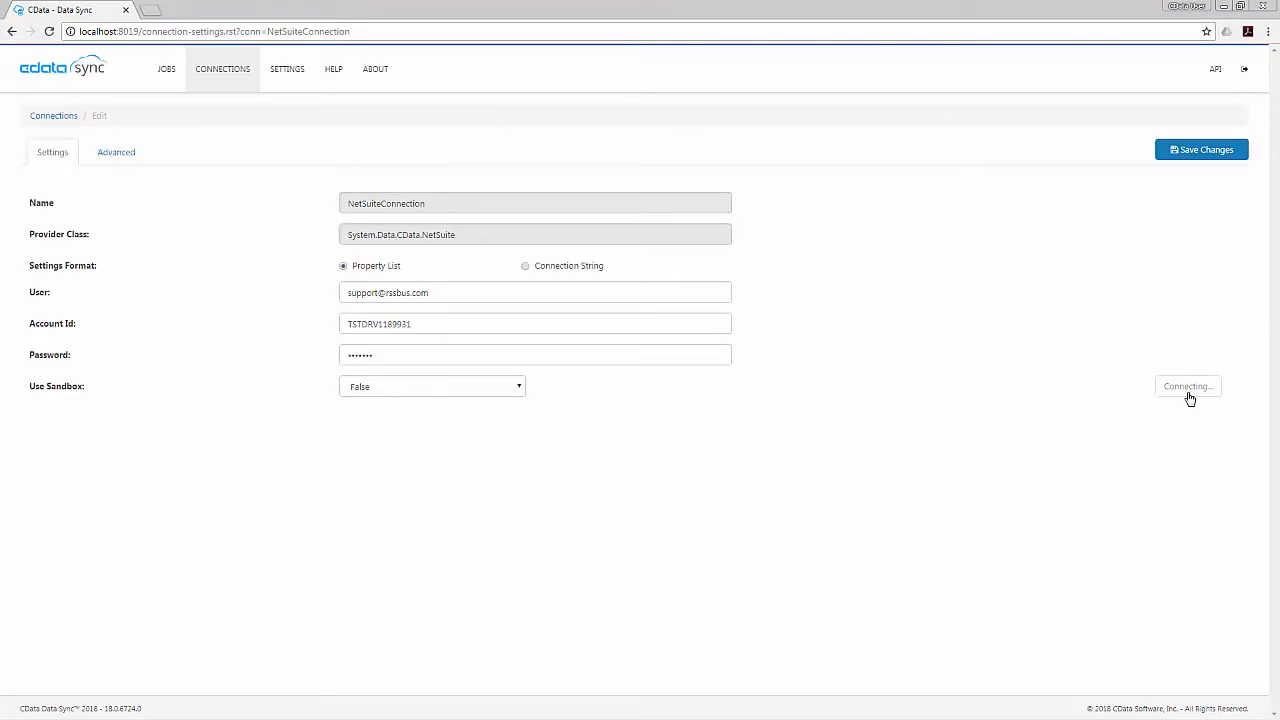
pyautogui.click(1200, 148)
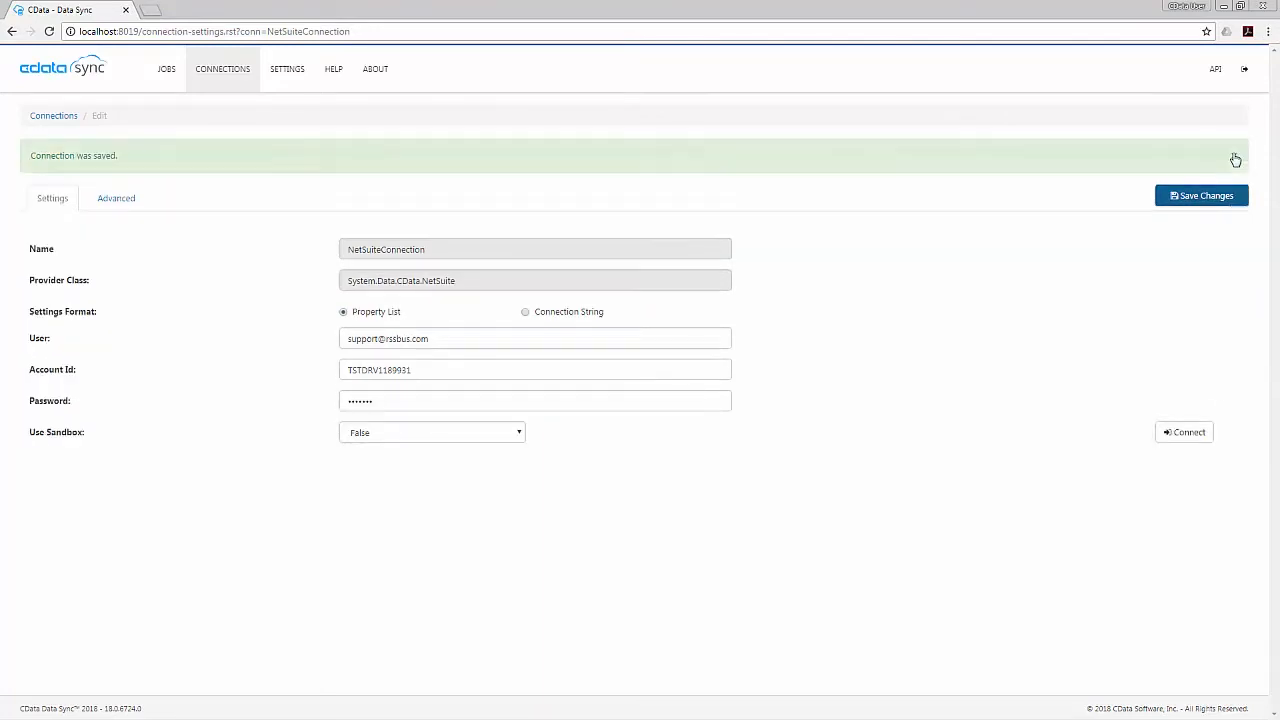
pyautogui.click(52, 114)
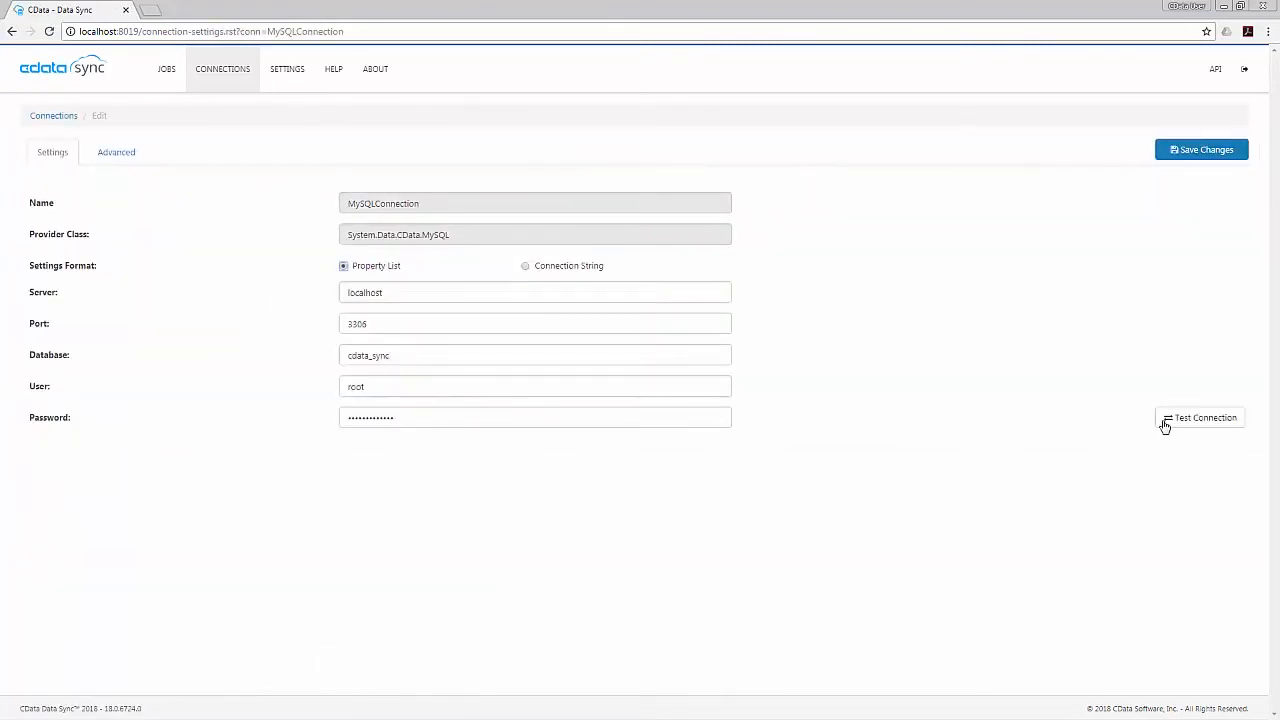
# Step: Test MySQLConnection successfully and show the four replication jobs
pyautogui.click(1200, 148)
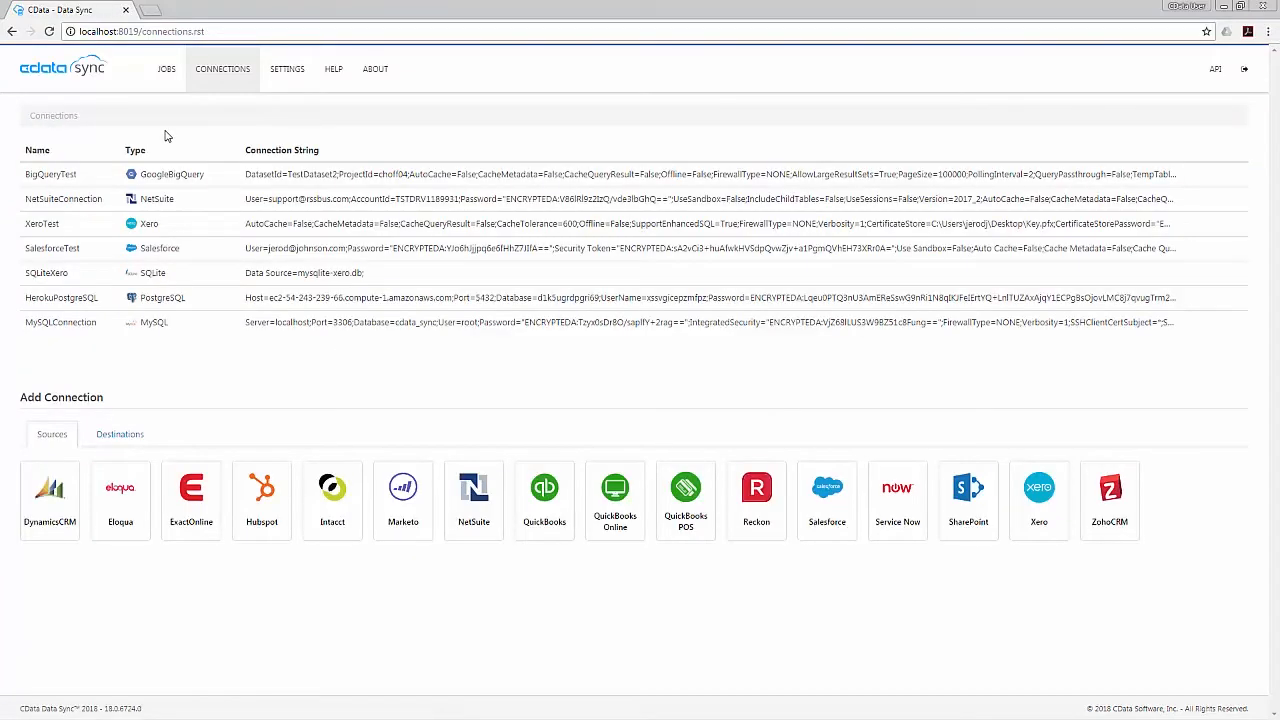
pyautogui.click(166, 68)
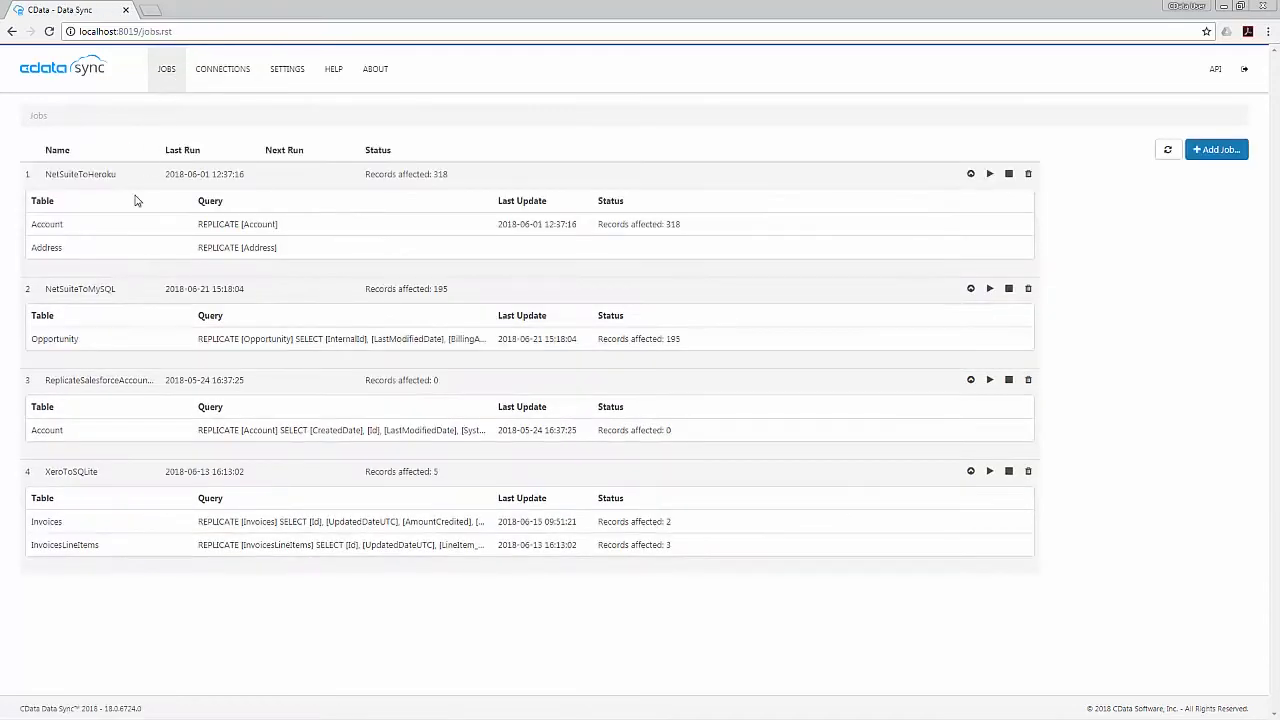
# Step: Bring up the NetSuiteToMySQL job and its Opportunity table column mapping
pyautogui.click(80, 288)
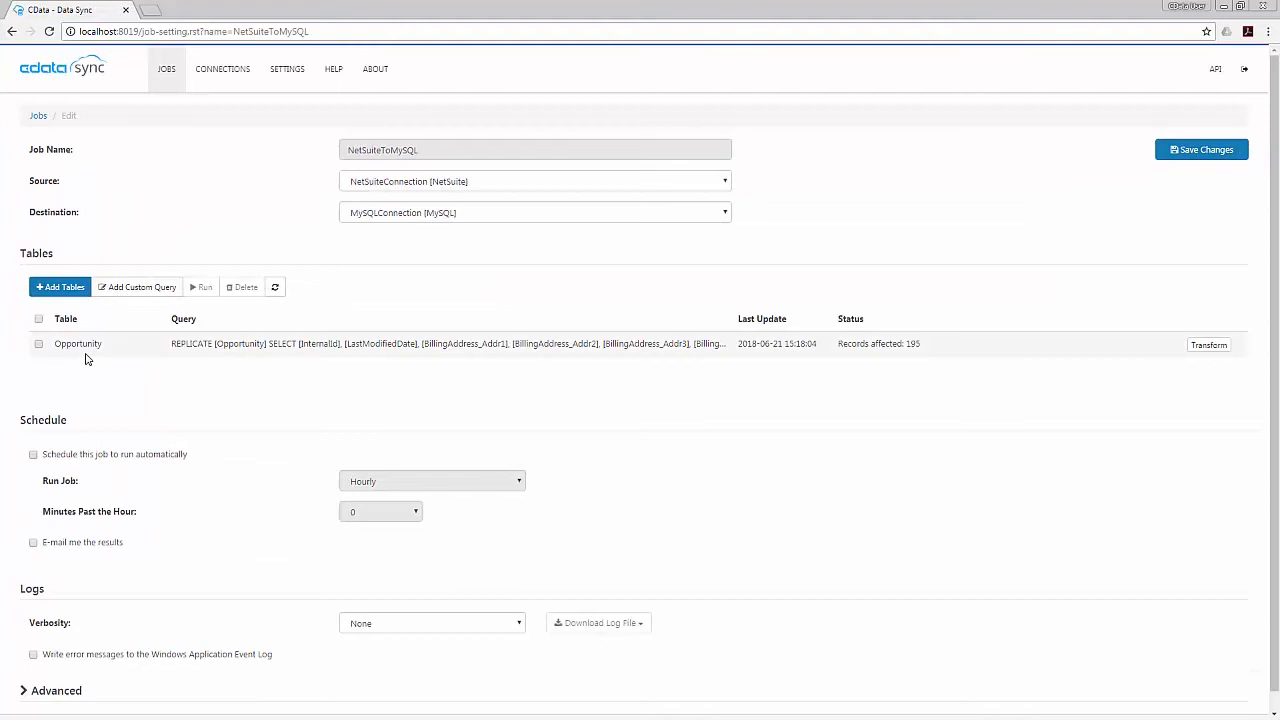
pyautogui.moveTo(264, 332)
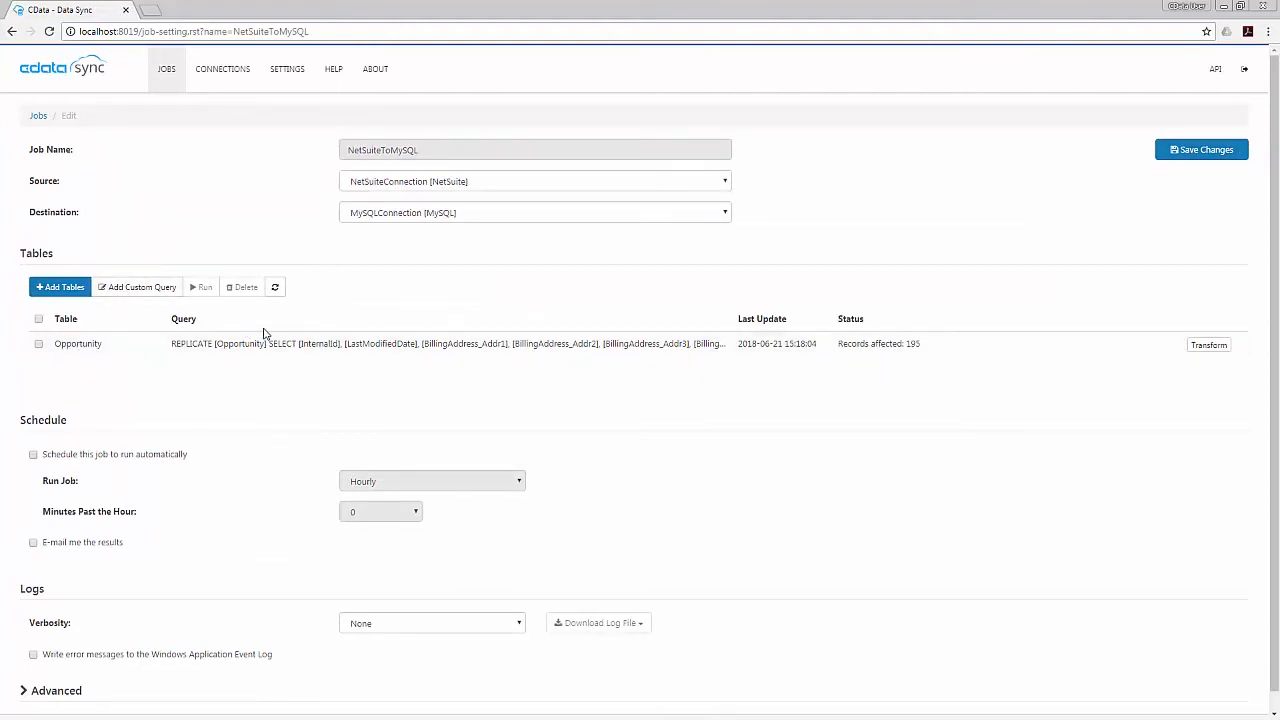
pyautogui.click(1208, 344)
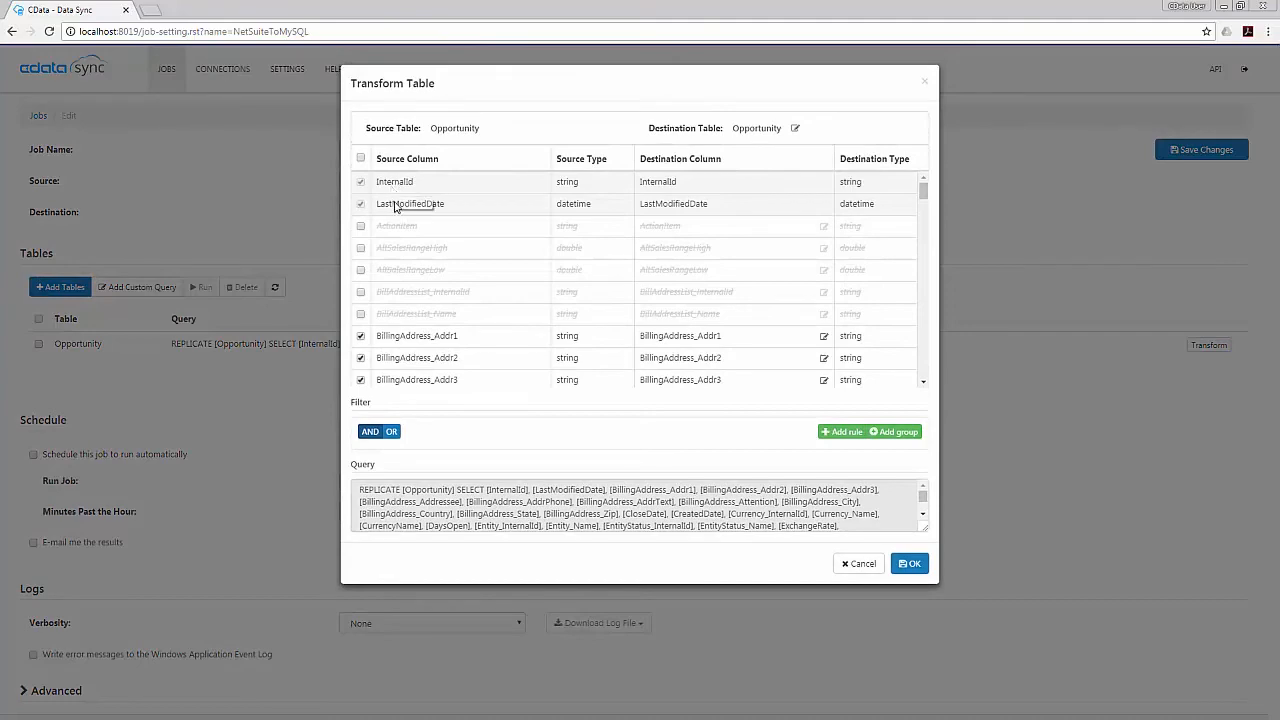
# Step: Review the Opportunity source-to-destination column mappings and accept them with OK
pyautogui.scroll(-3)
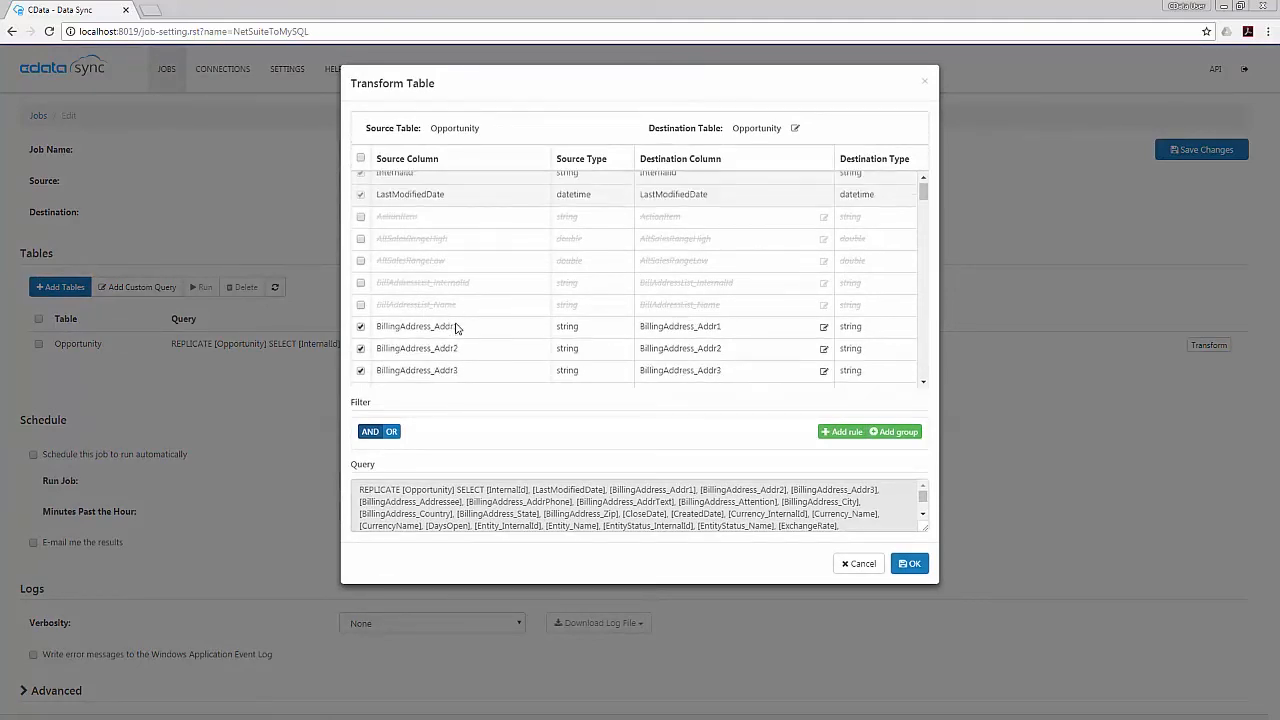
pyautogui.scroll(-3)
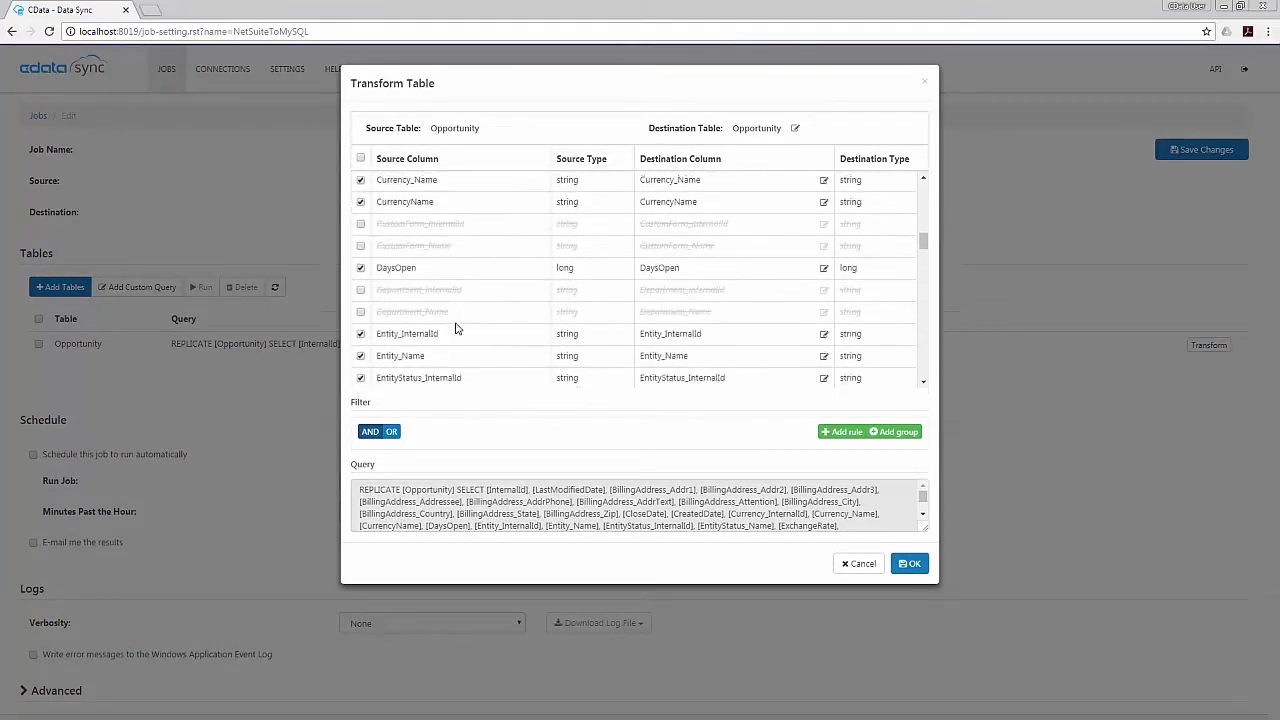
pyautogui.scroll(-3)
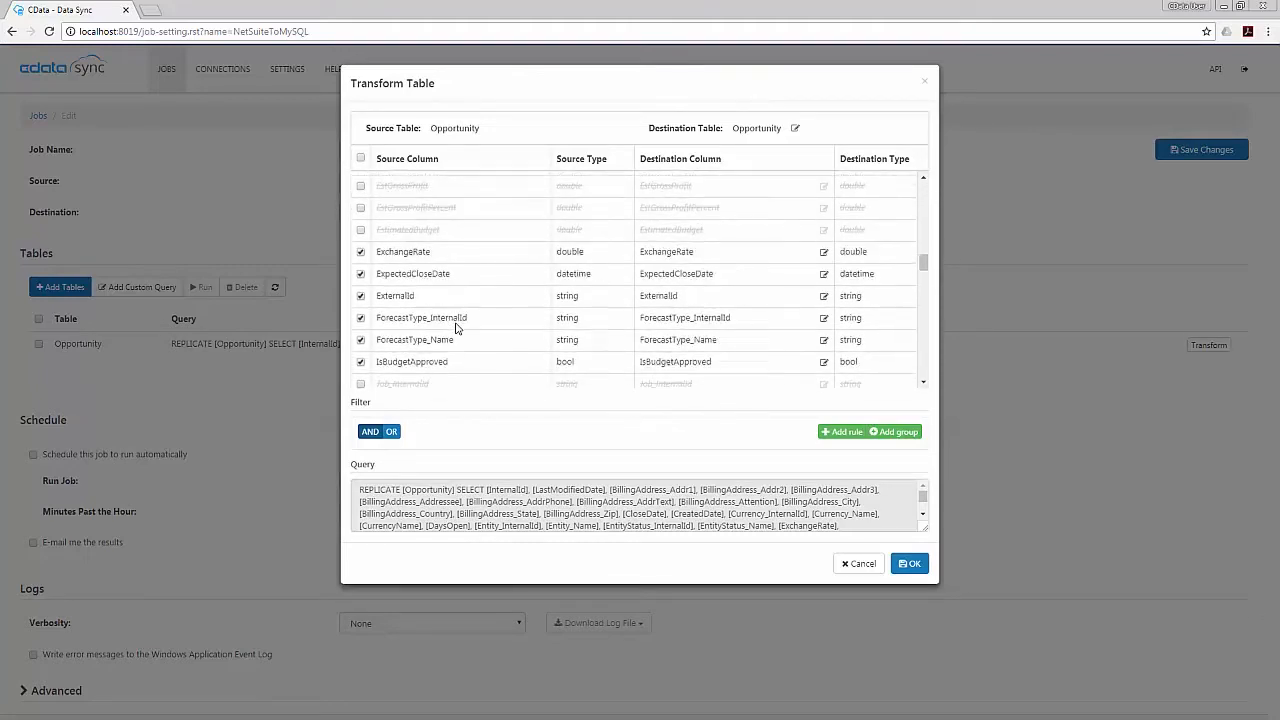
pyautogui.scroll(-3)
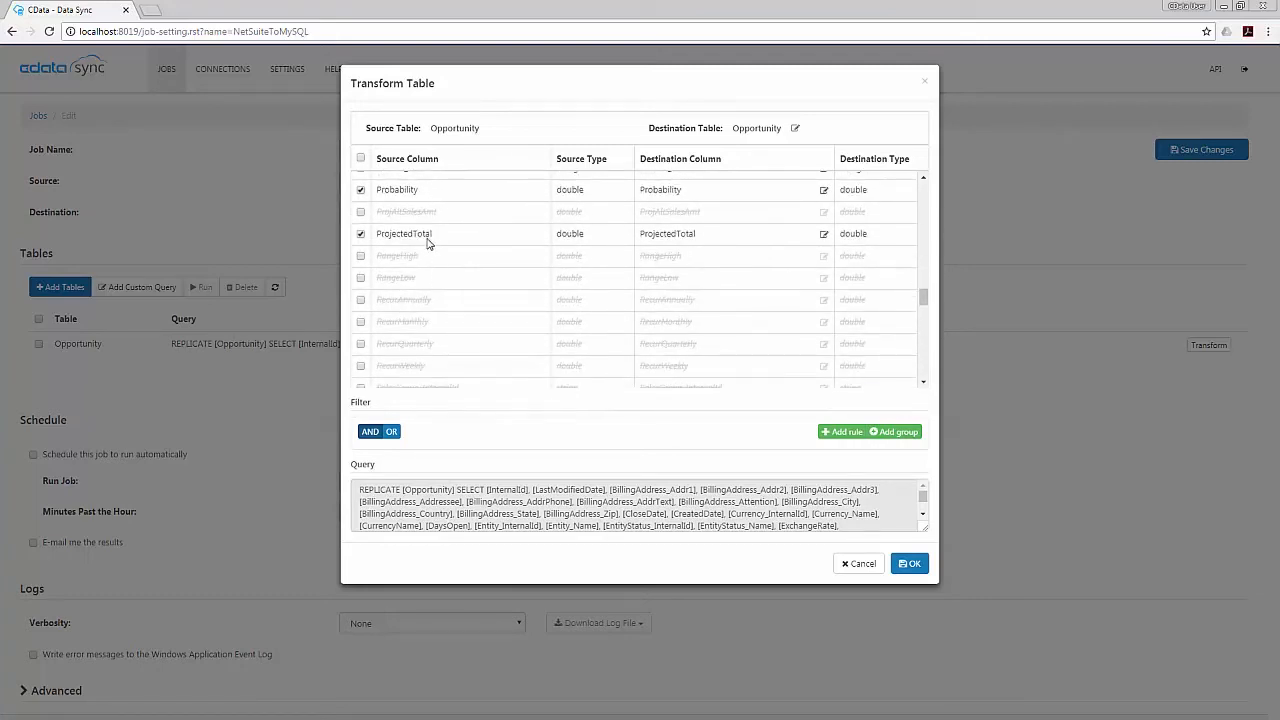
pyautogui.scroll(-3)
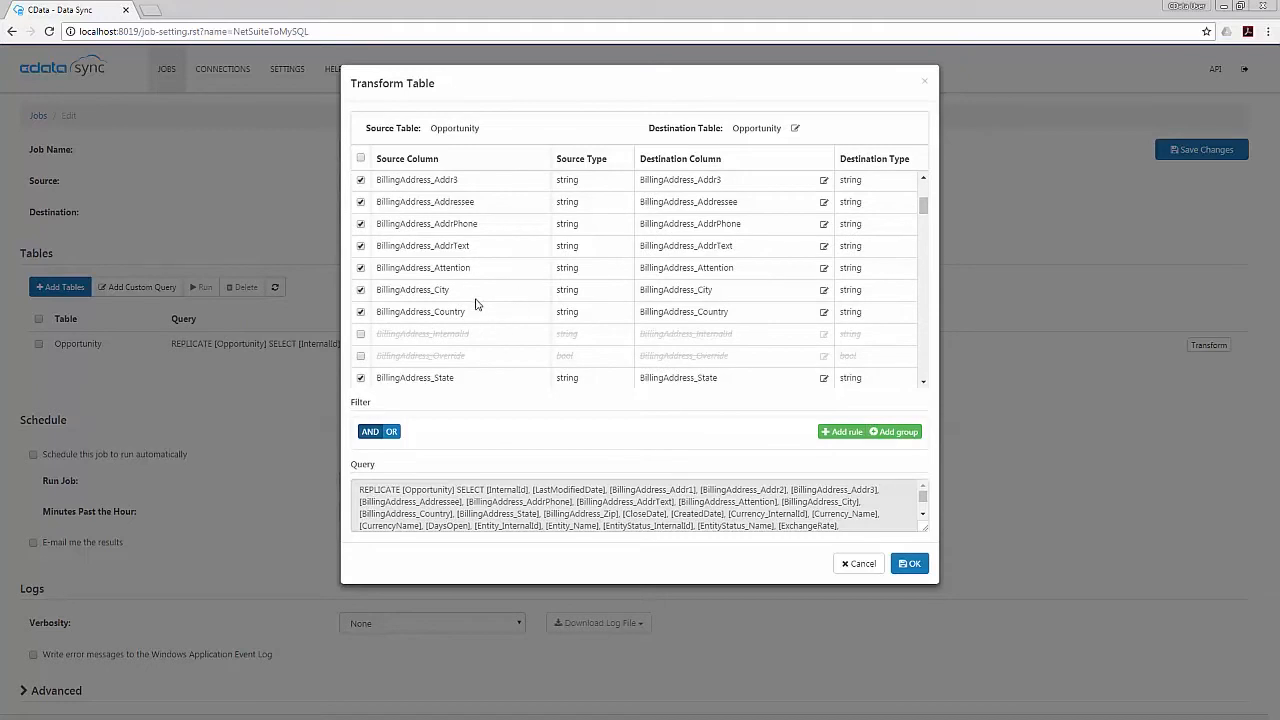
pyautogui.scroll(-3)
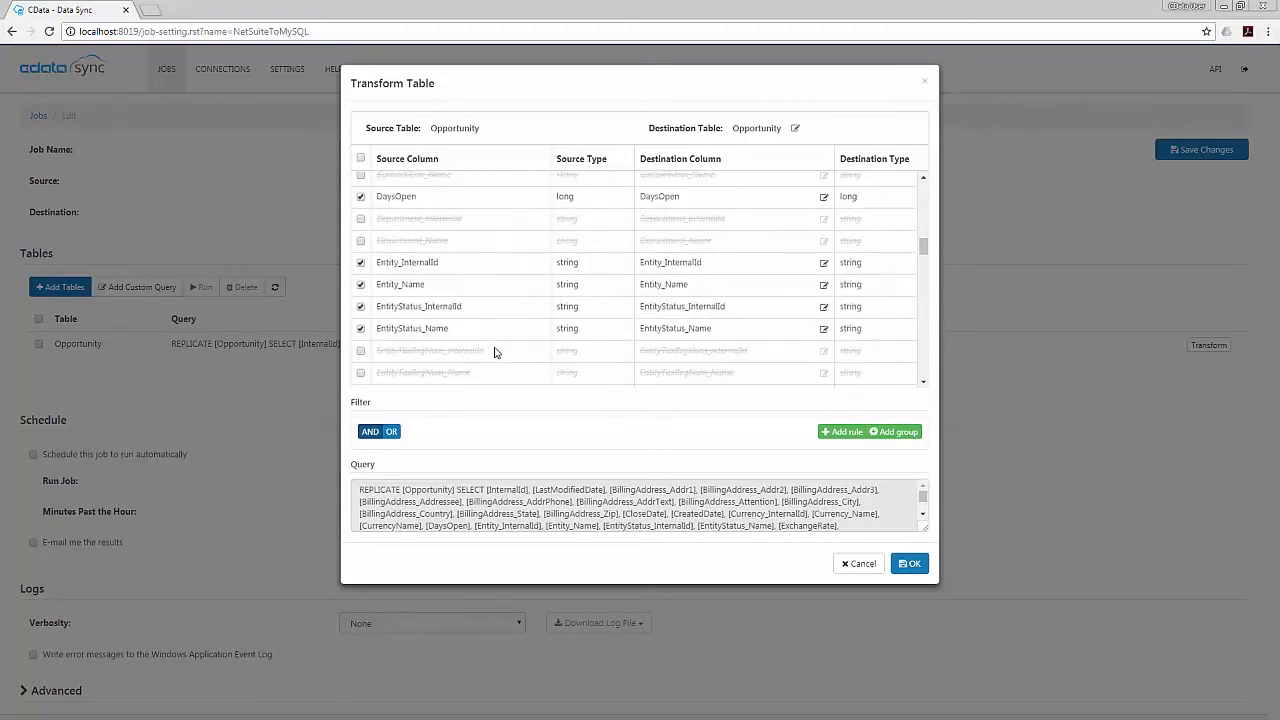
pyautogui.scroll(-3)
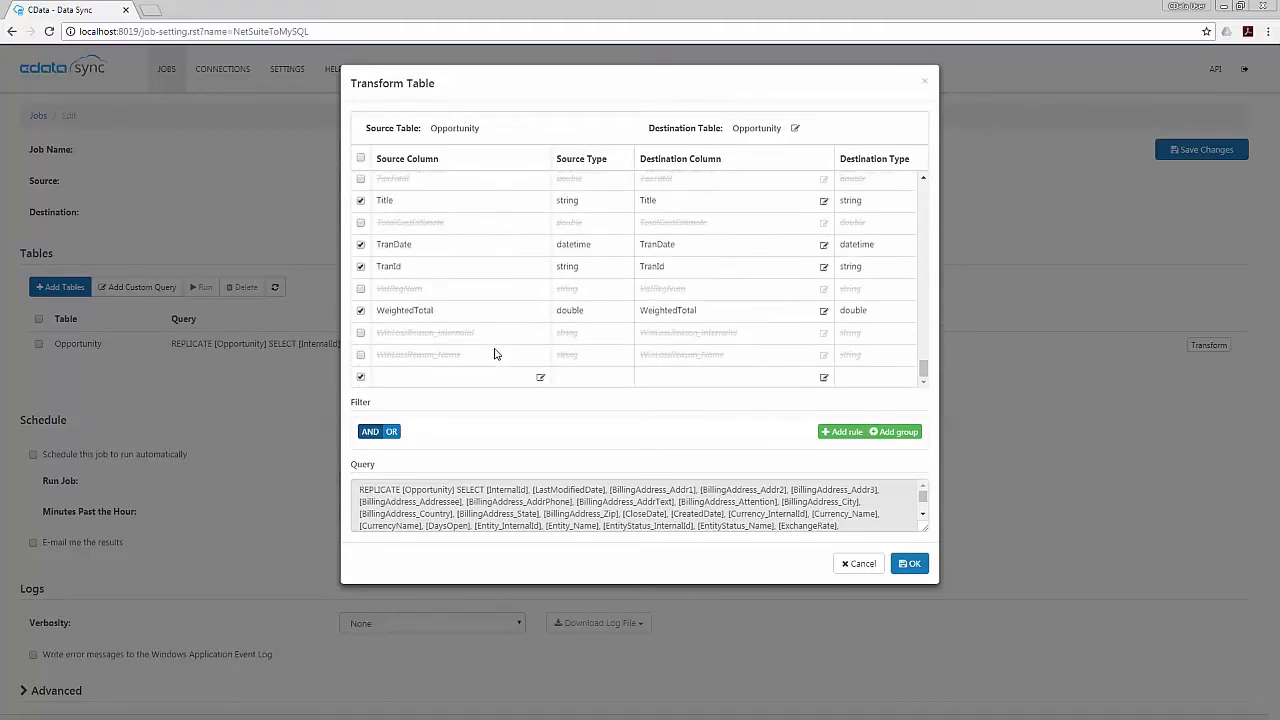
pyautogui.moveTo(910, 564)
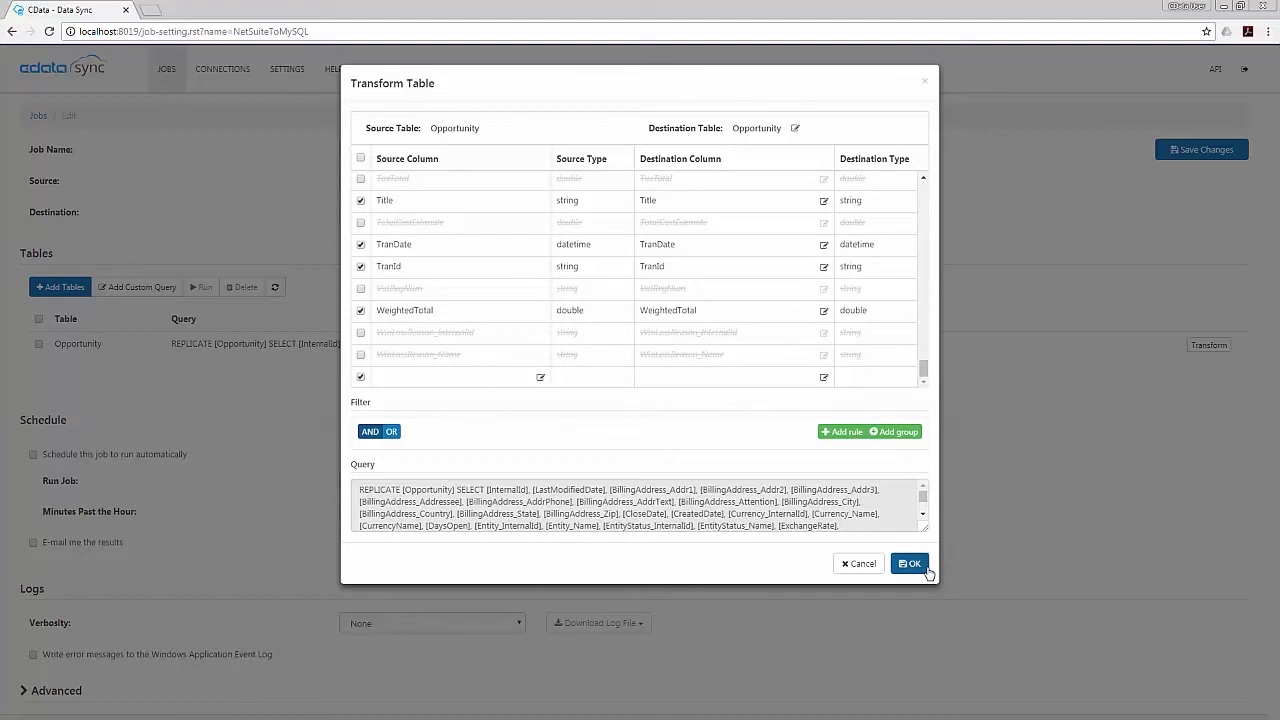
pyautogui.click(908, 564)
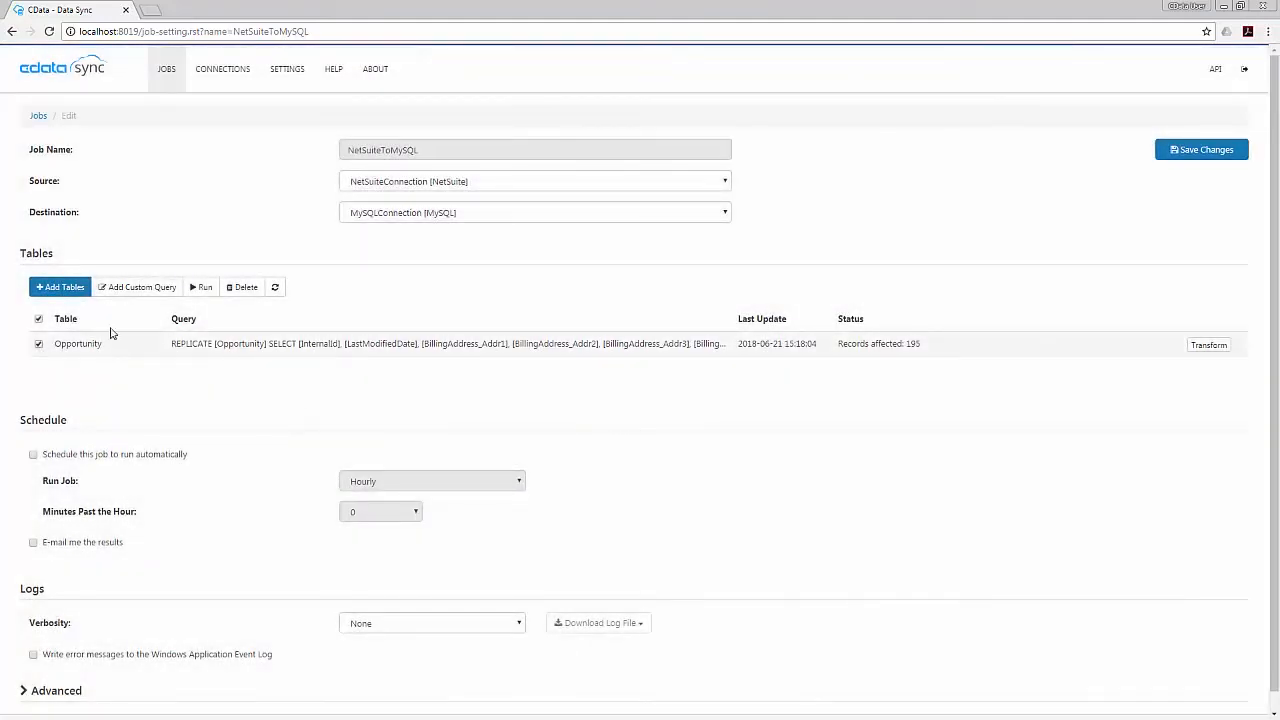
# Step: Run the Opportunity replication to MySQL, finishing with 193 records affected
pyautogui.click(200, 288)
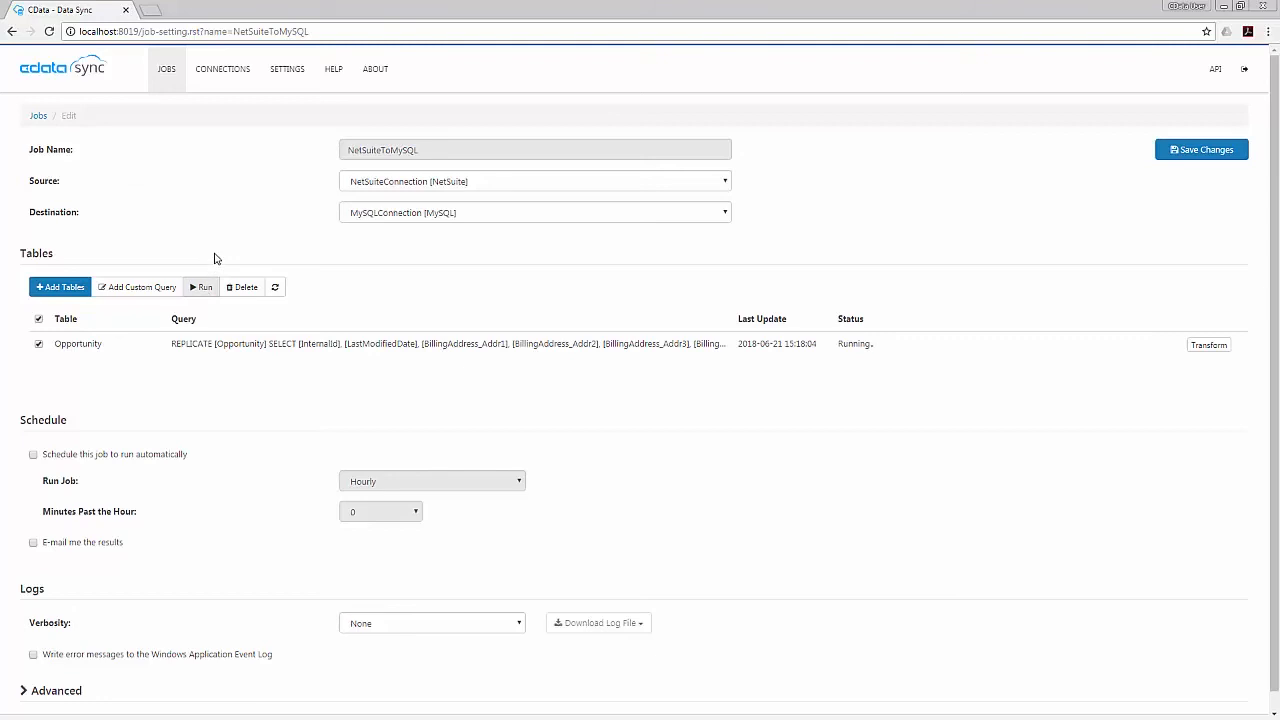
pyautogui.click(200, 288)
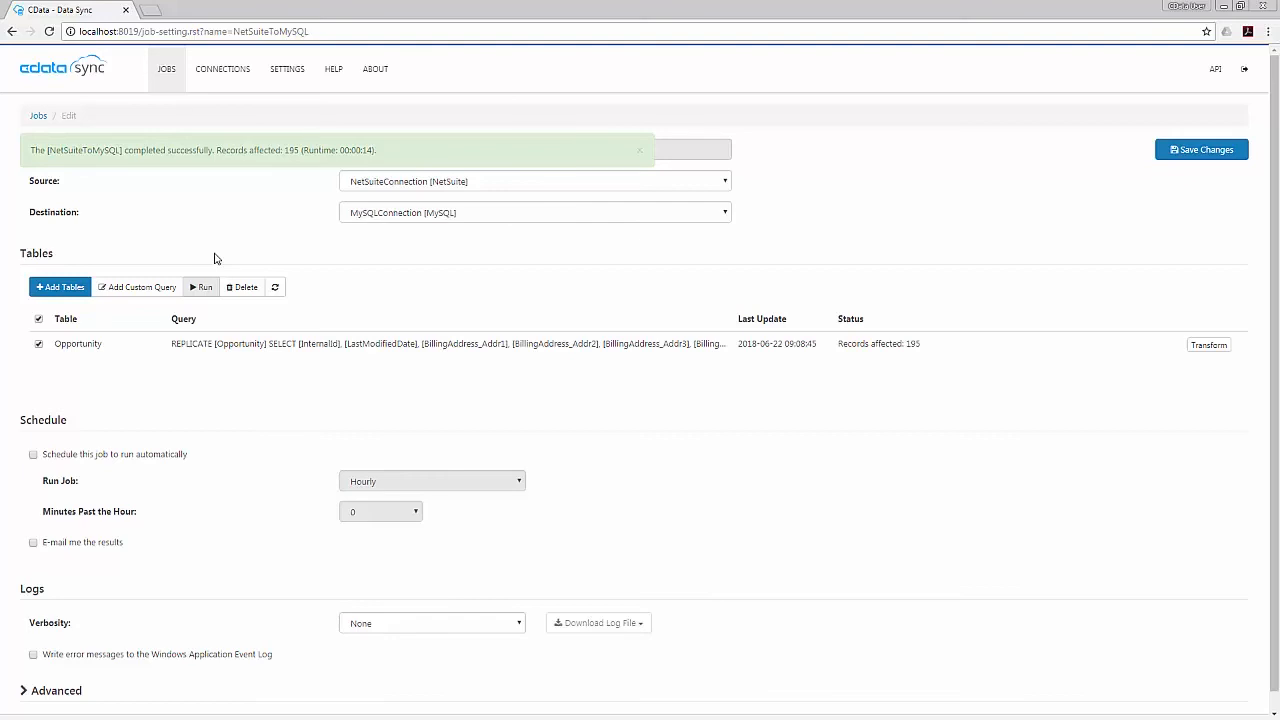
pyautogui.moveTo(632, 156)
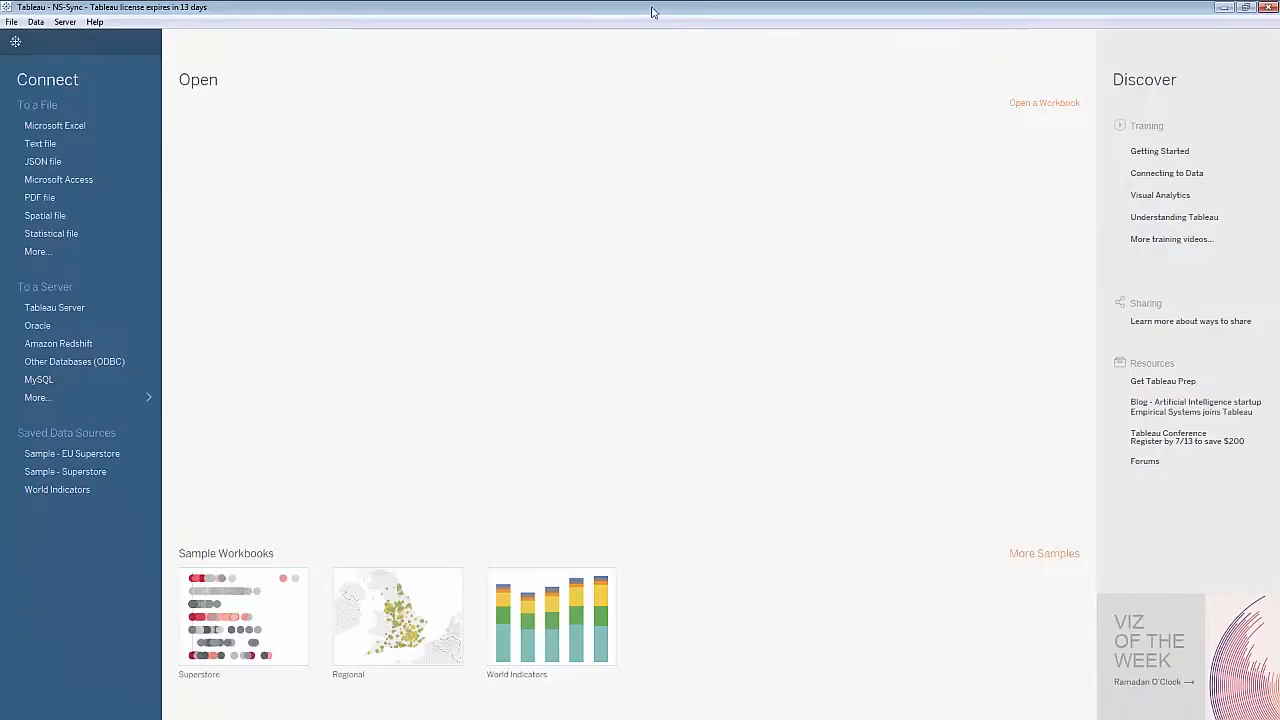
pyautogui.moveTo(540, 552)
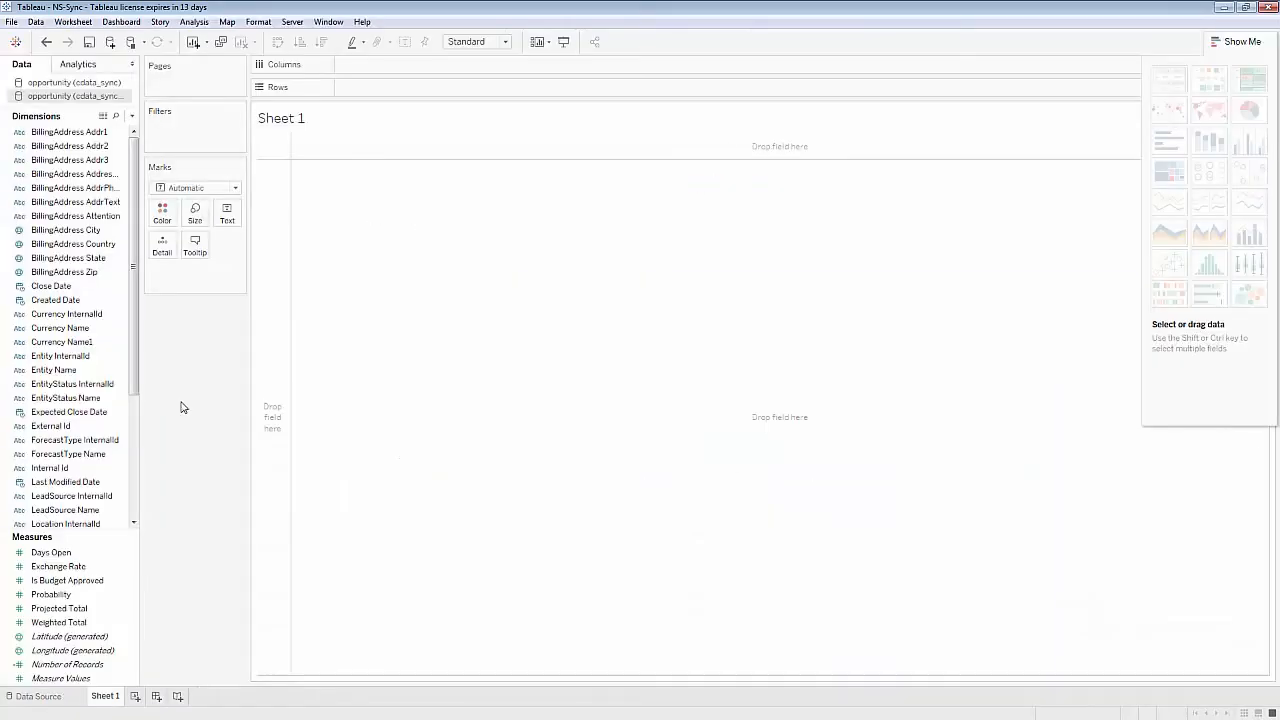
# Step: Plot the opportunities' billing locations as a symbol map via Show Me
pyautogui.click(1168, 110)
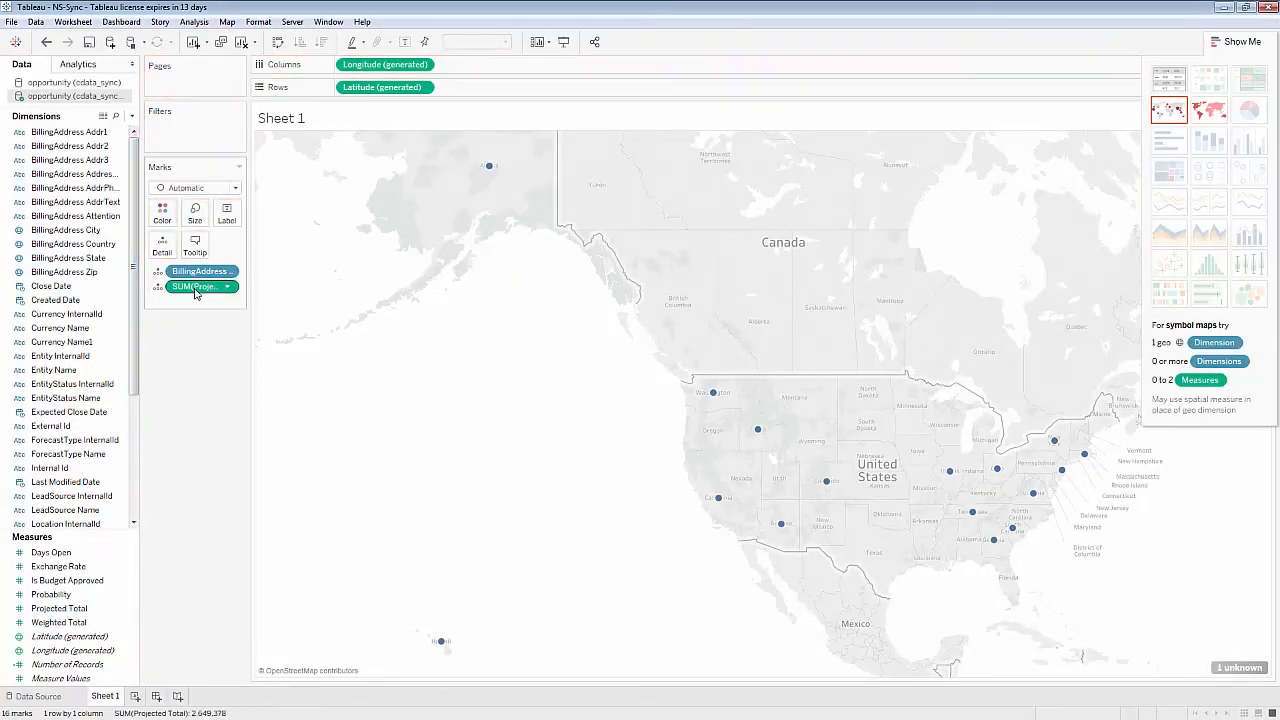